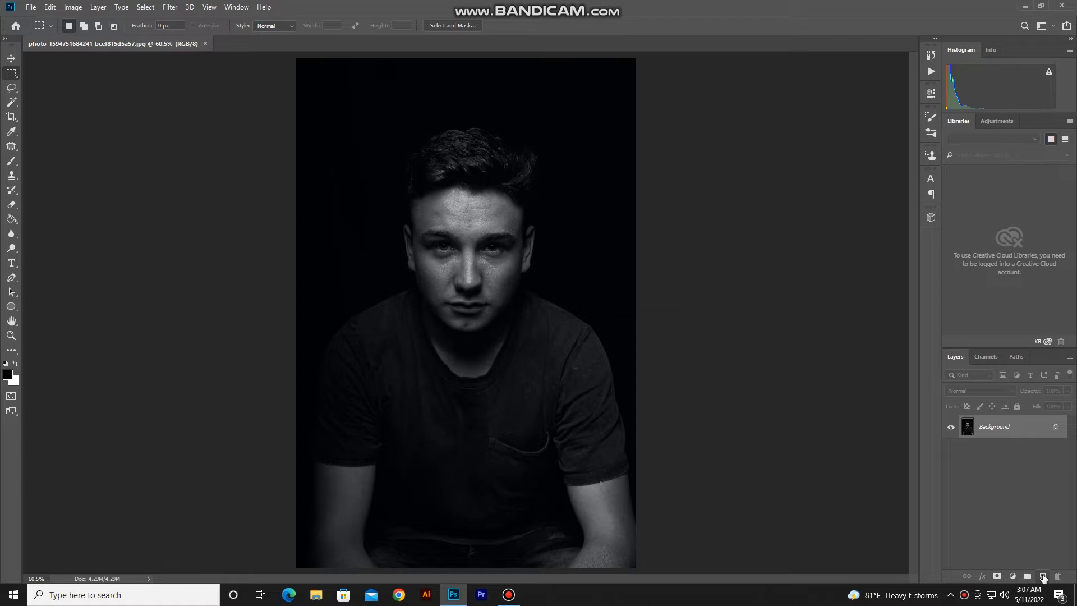
- Add Layer 1 above the portrait and start choosing a new foreground colour
{"action": "left_click", "coordinate": [1042, 575]}
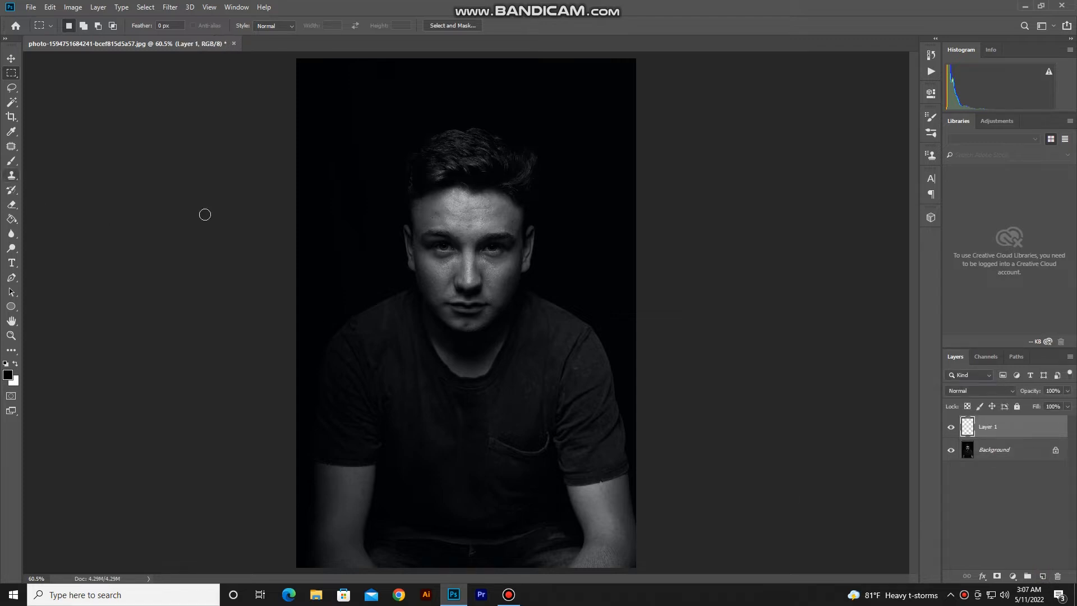
{"action": "left_click", "coordinate": [8, 378]}
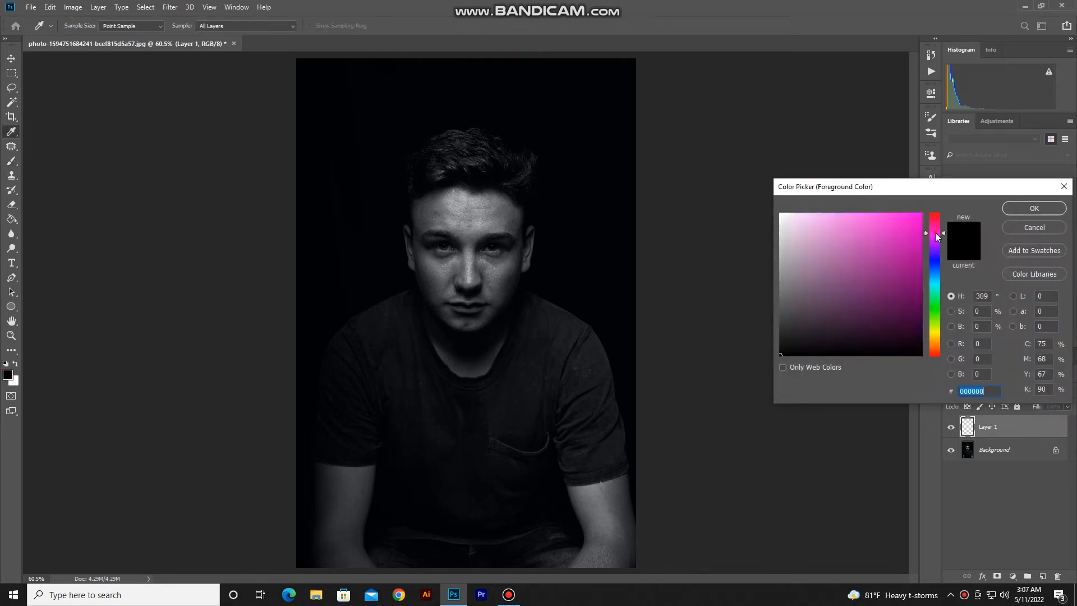
- Set the foreground colour to a fully saturated hot pink (ff008a)
{"action": "left_click_drag", "start_coordinate": [933, 233], "coordinate": [933, 221]}
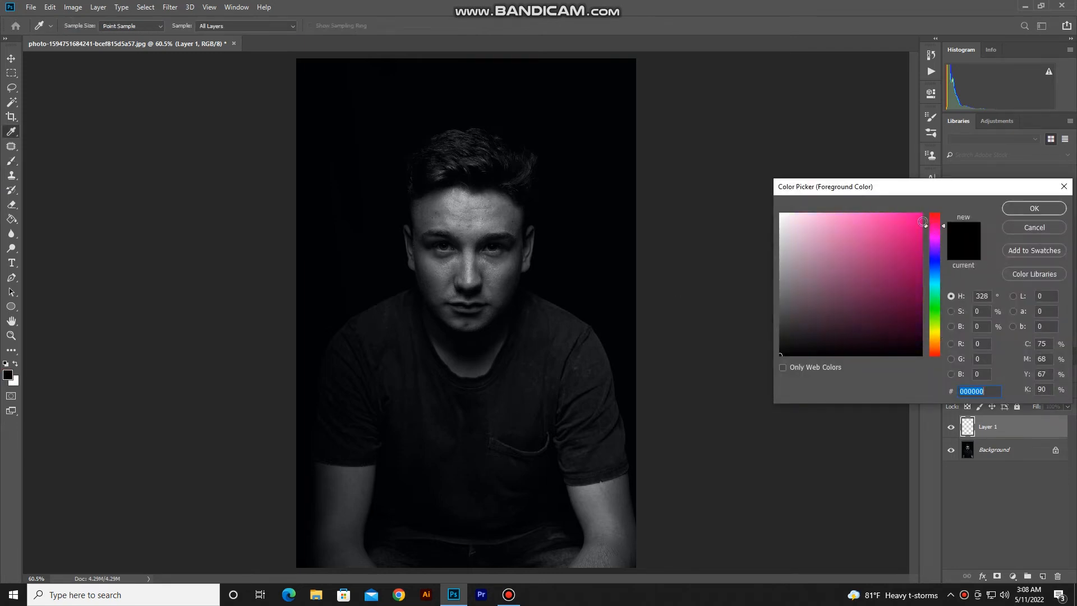
{"action": "left_click", "coordinate": [922, 217]}
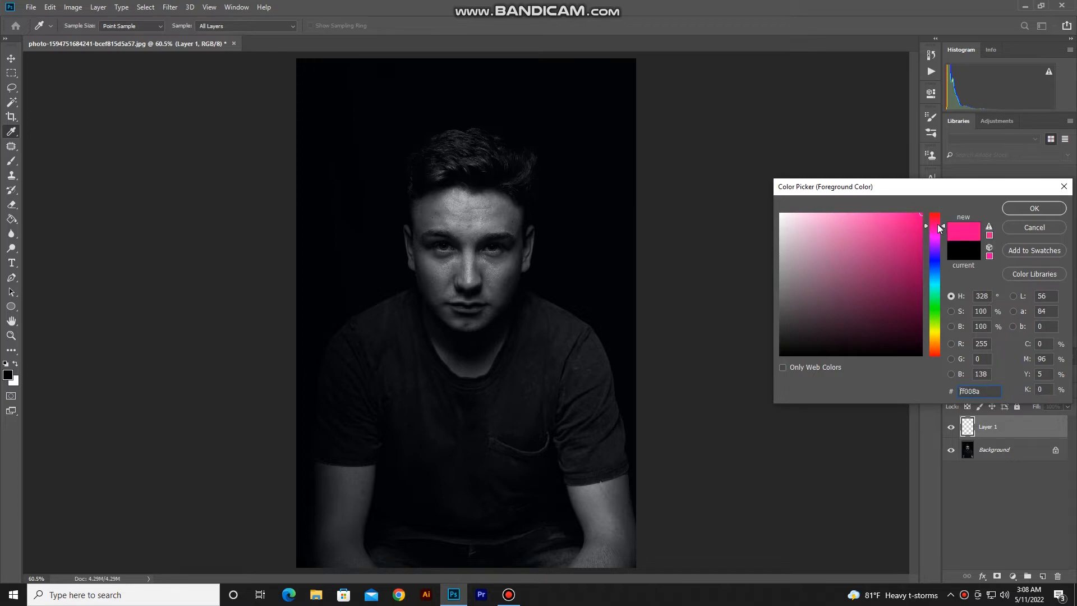
{"action": "left_click", "coordinate": [1034, 208]}
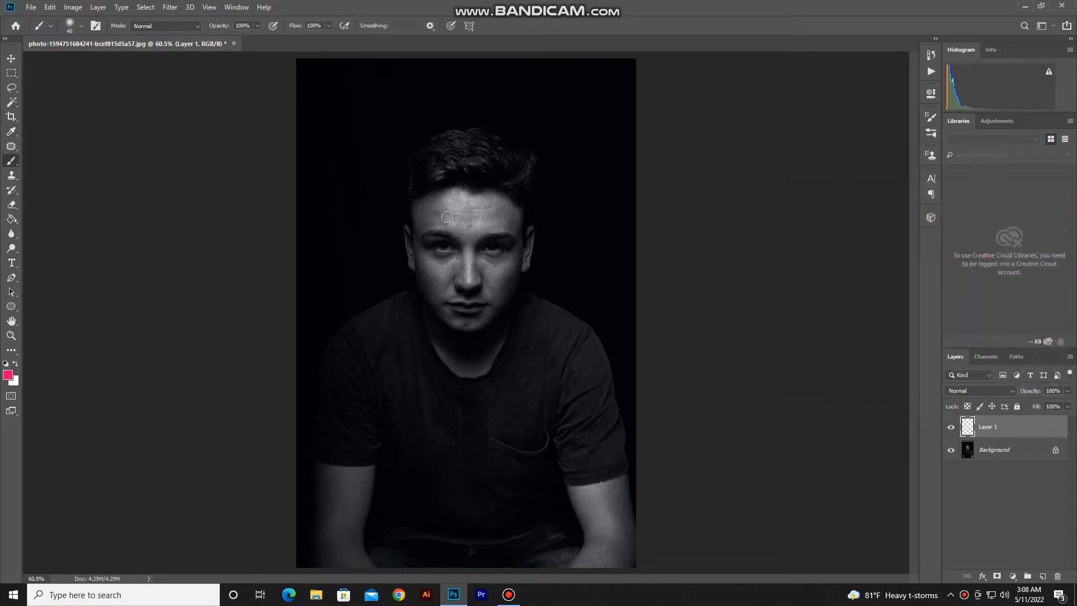
- Make the brush 5000 px with 0% hardness and paint pink beside the face's right side
{"action": "left_click", "coordinate": [81, 26]}
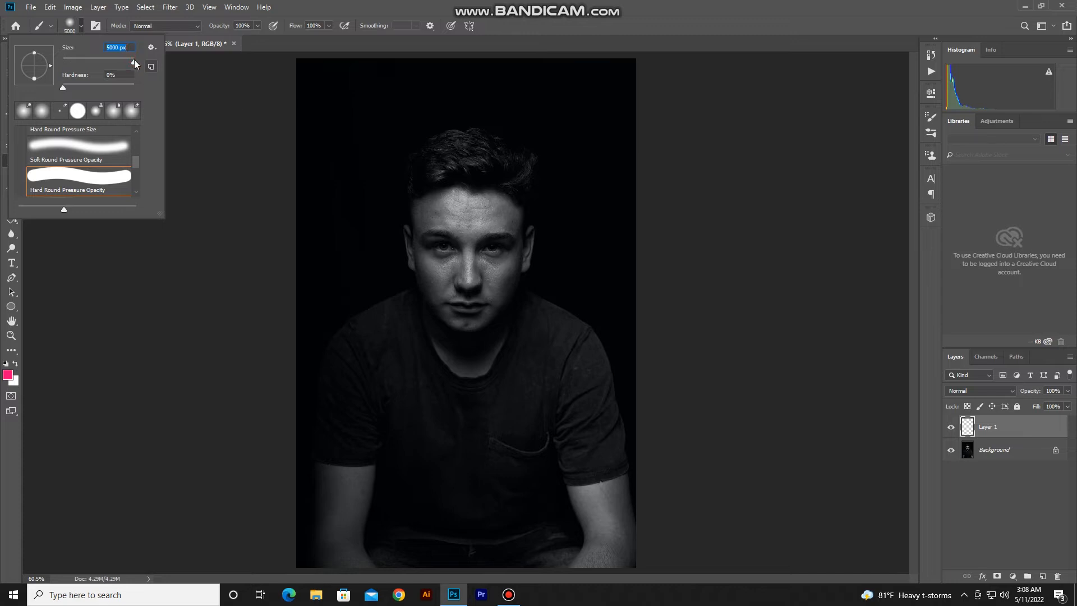
{"action": "left_click_drag", "start_coordinate": [134, 62], "coordinate": [131, 62]}
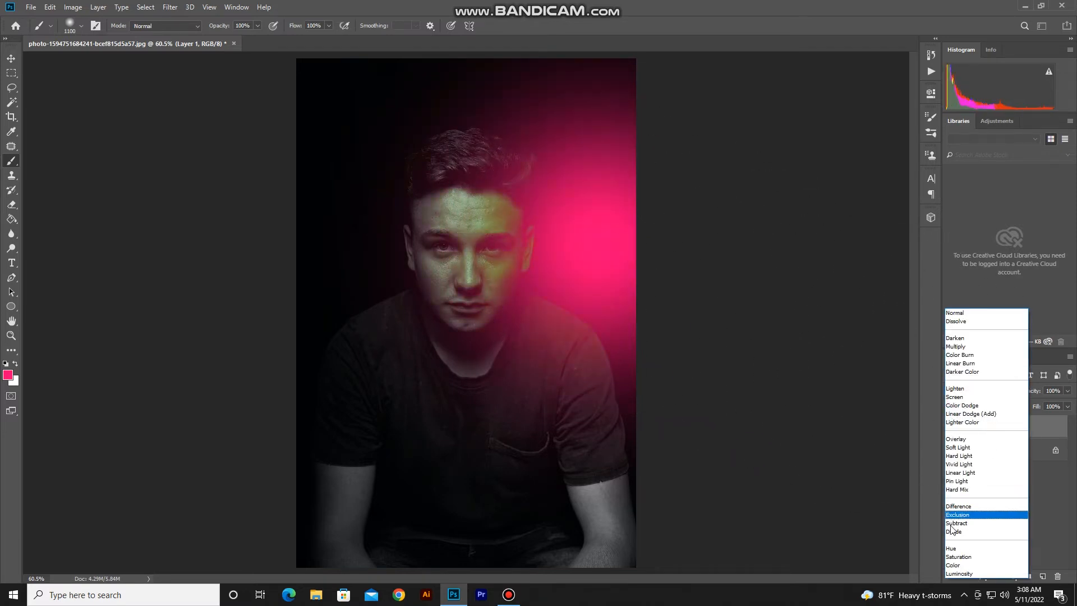
- Change the pink layer's blend mode to Color
{"action": "left_click", "coordinate": [953, 564]}
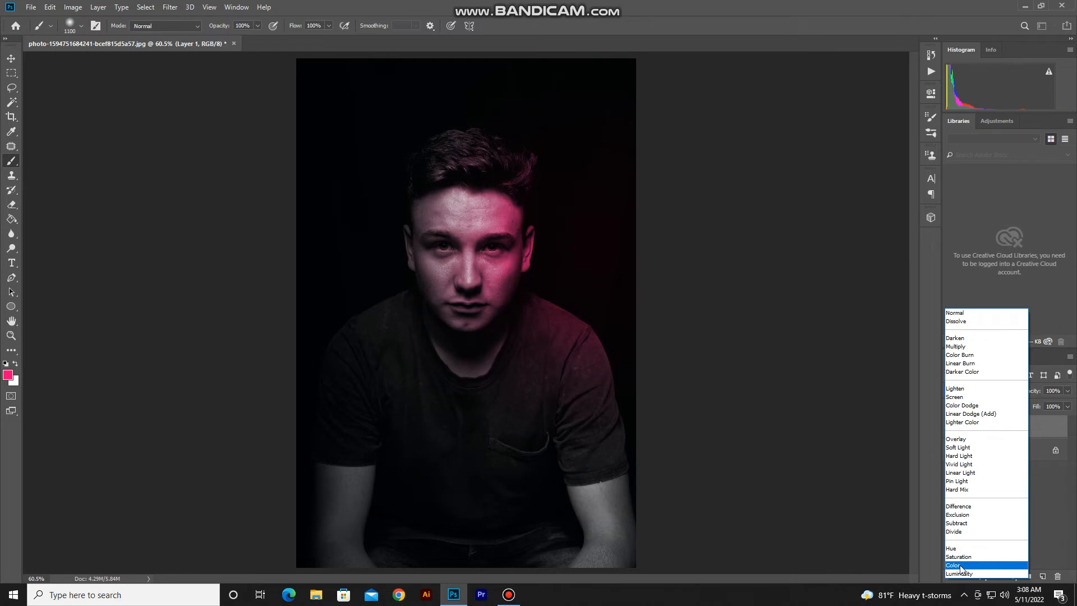
{"action": "left_click", "coordinate": [951, 564]}
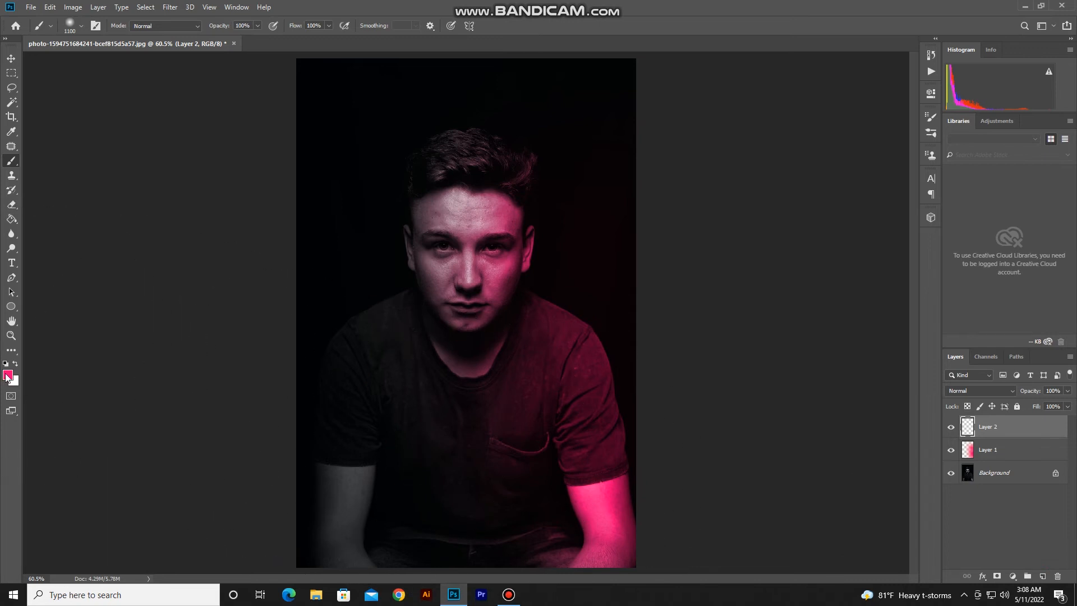
- Pick a blue foreground colour and set the blue layer's blend mode to Color
{"action": "left_click", "coordinate": [8, 375]}
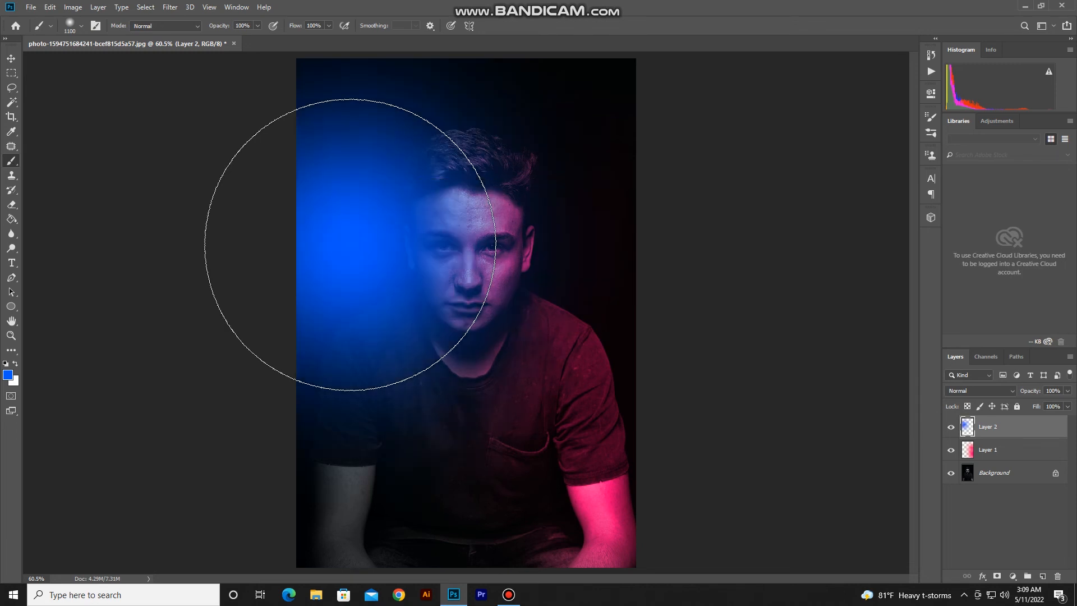
{"action": "left_click", "coordinate": [980, 391]}
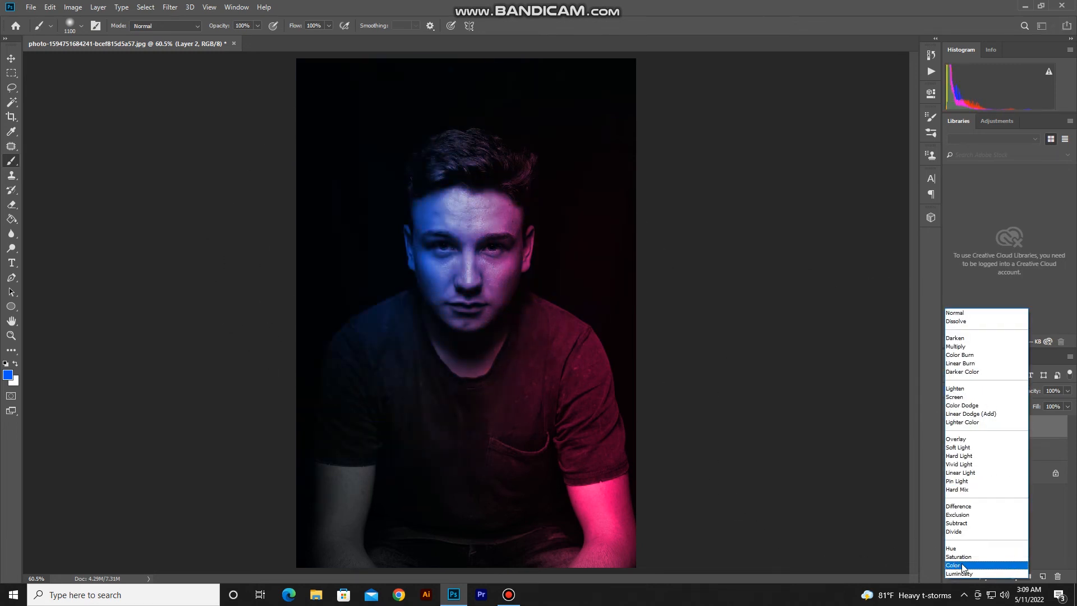
{"action": "left_click", "coordinate": [951, 564]}
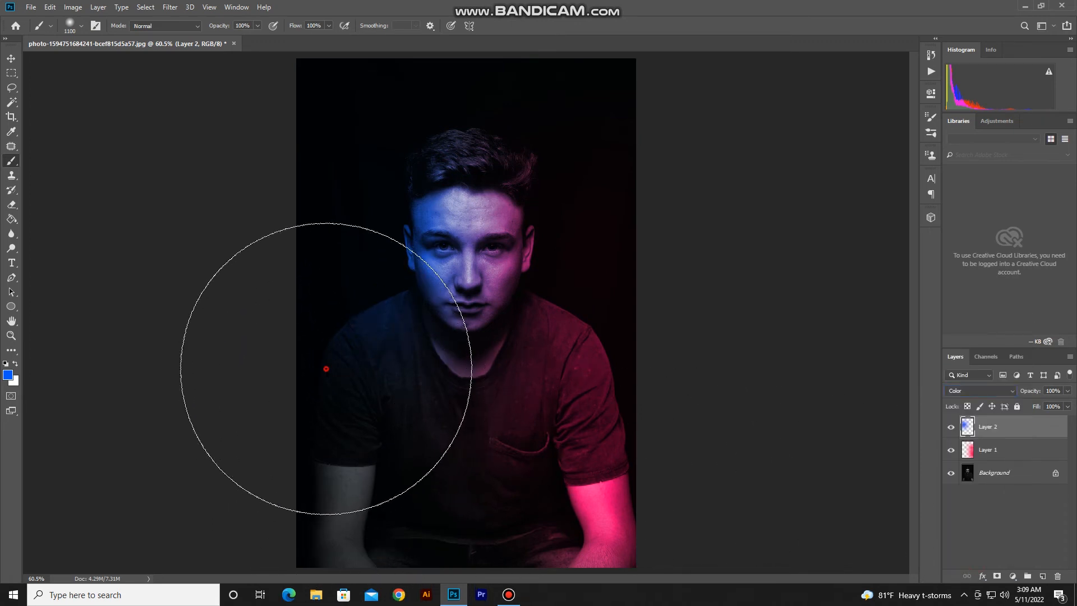
- Paint blue over the left arm and shirt, then switch to the Rectangular Marquee
{"action": "left_click_drag", "start_coordinate": [326, 369], "coordinate": [319, 474]}
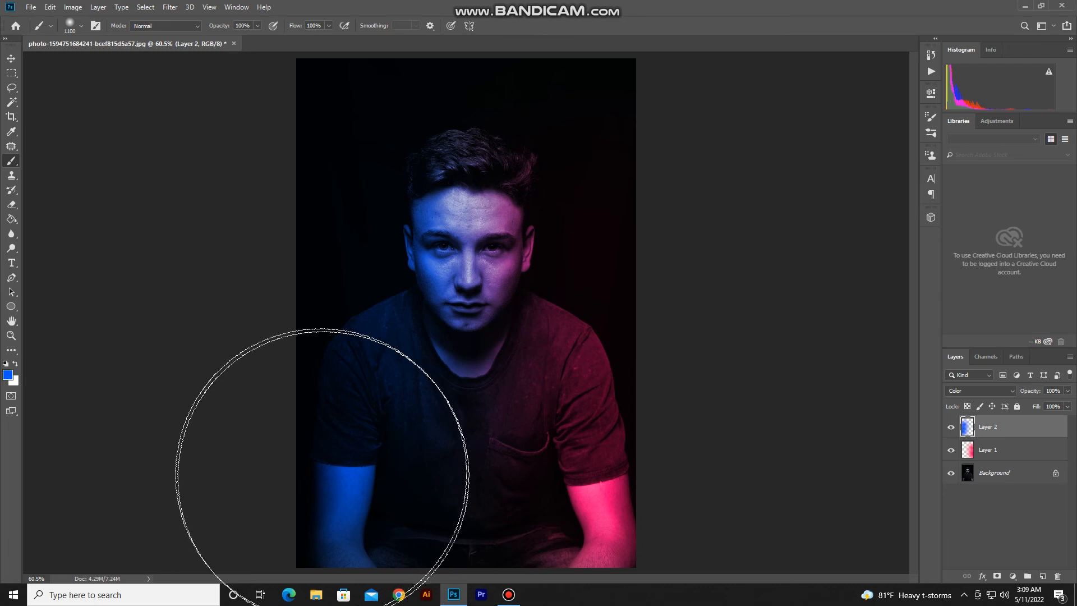
{"action": "mouse_move", "coordinate": [271, 352]}
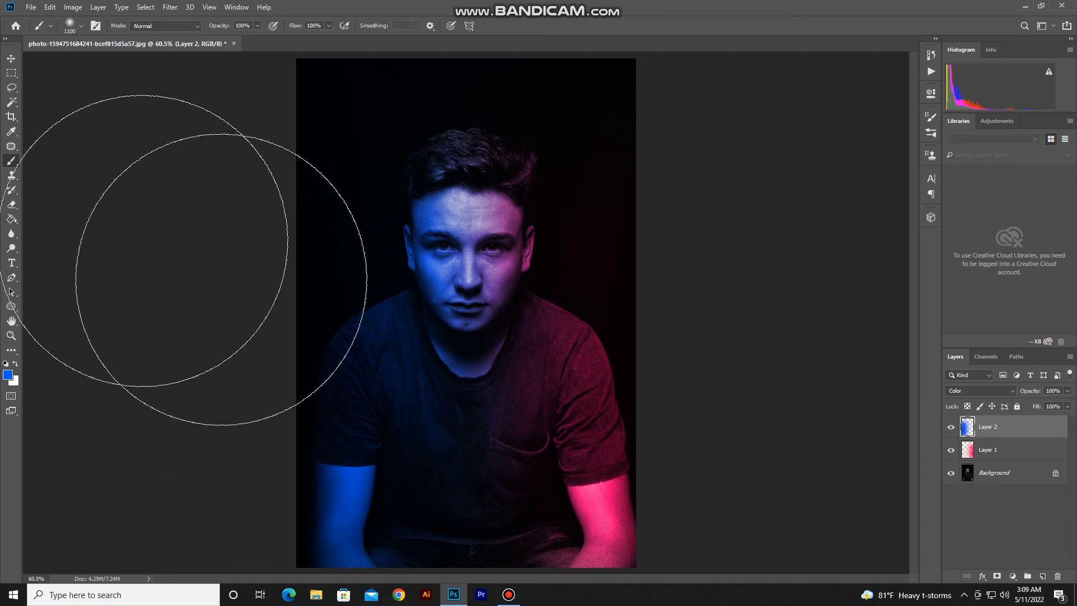
{"action": "left_click", "coordinate": [10, 72]}
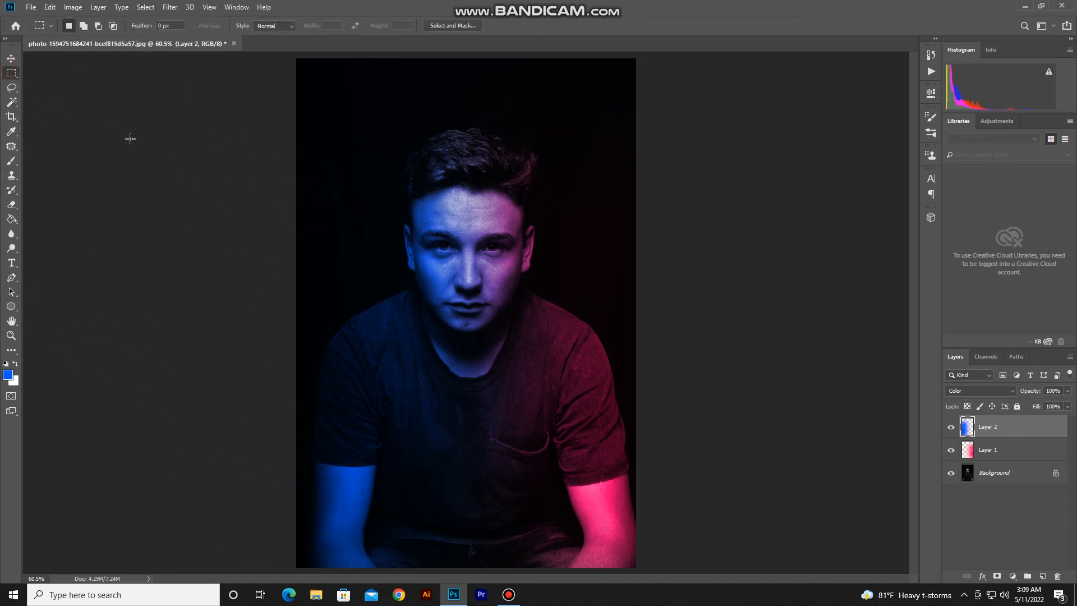